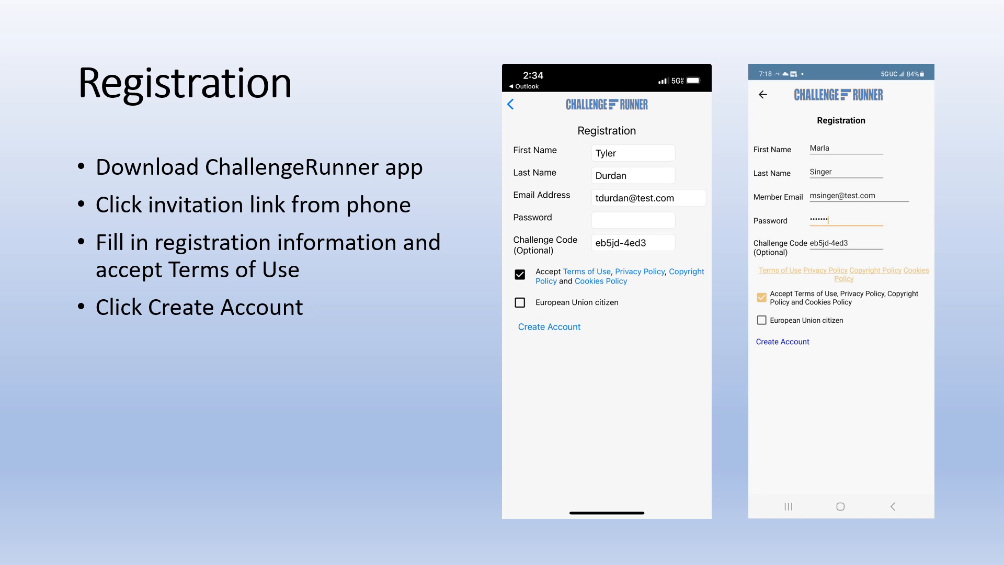
Advance from the Registration slide to the Challenge View slide on leaderboards and participant communication
{"action": "key", "text": "right"}
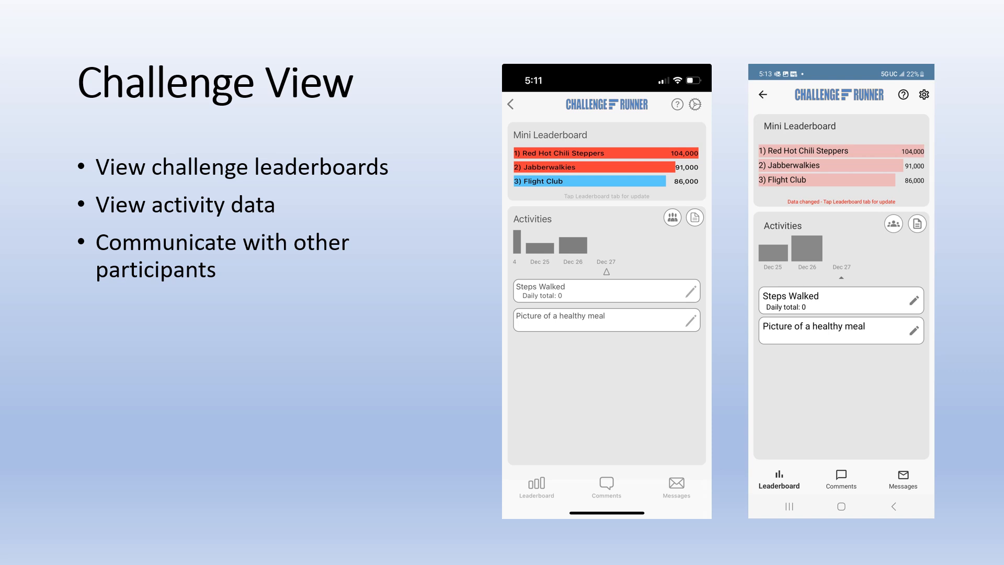
Advance to the Activity View slide covering numeric, text, choice and image activity data
{"action": "key", "text": "right"}
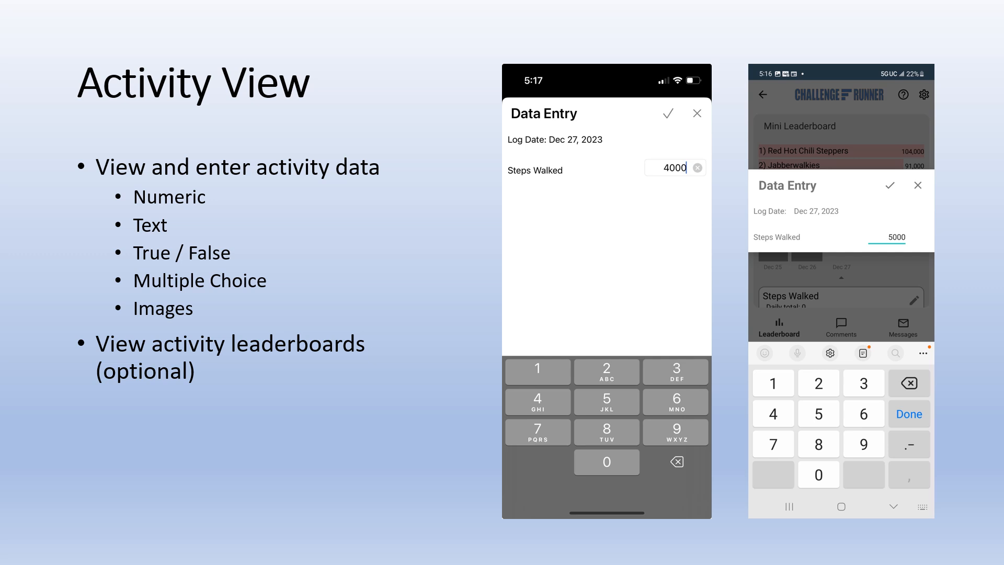
Advance to the Authorize Tracker (Apple Only) slide about enabling Apple Health data
{"action": "key", "text": "right"}
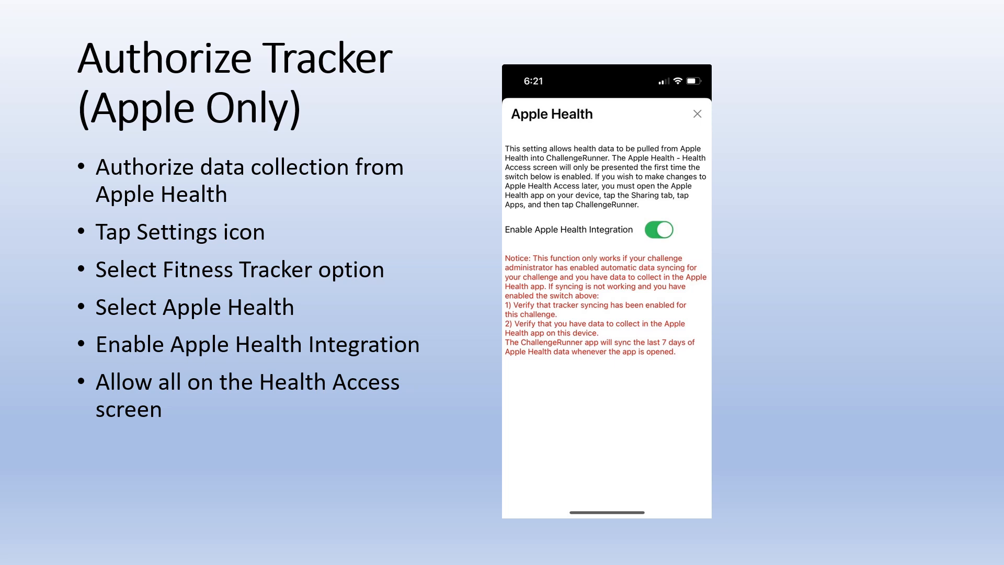
Advance to the Authorize Tracker (Other) slide covering Fitbit, Garmin and Strava
{"action": "key", "text": "Right"}
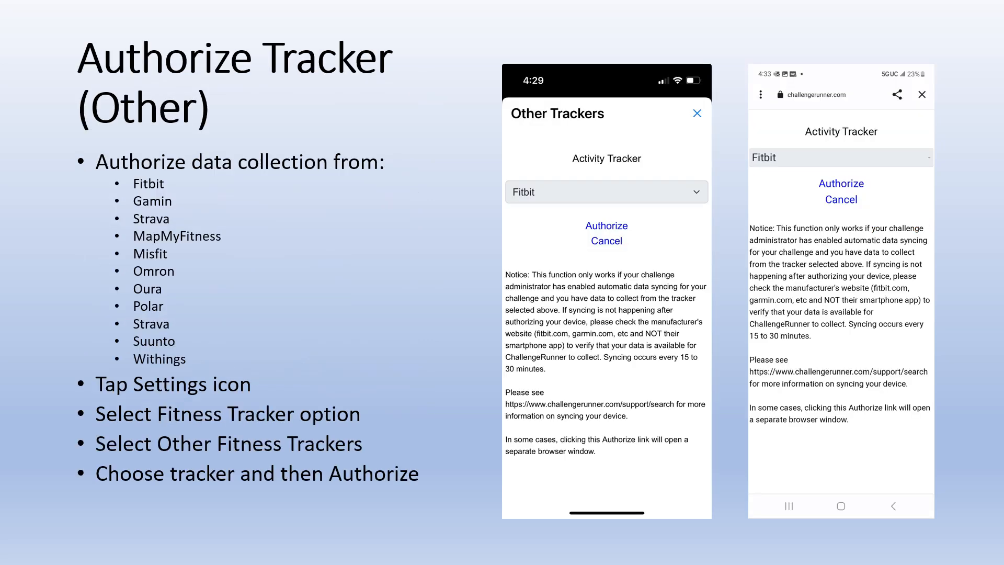